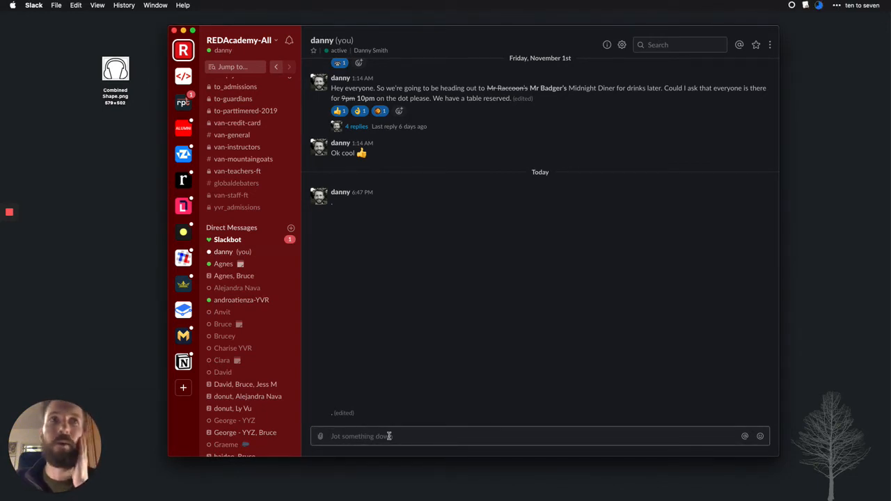
Enter /remind me tomorrow at 9am to do a thing.
type("/remind")
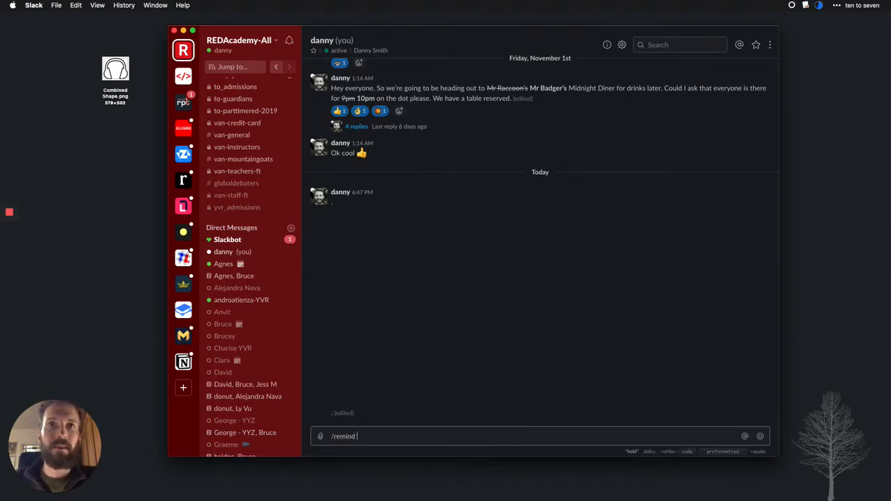
type("m")
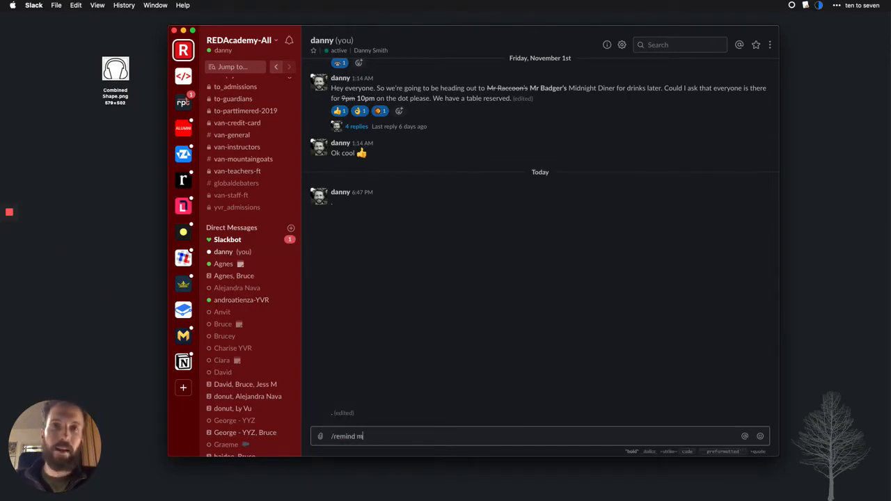
type("e tomorrow")
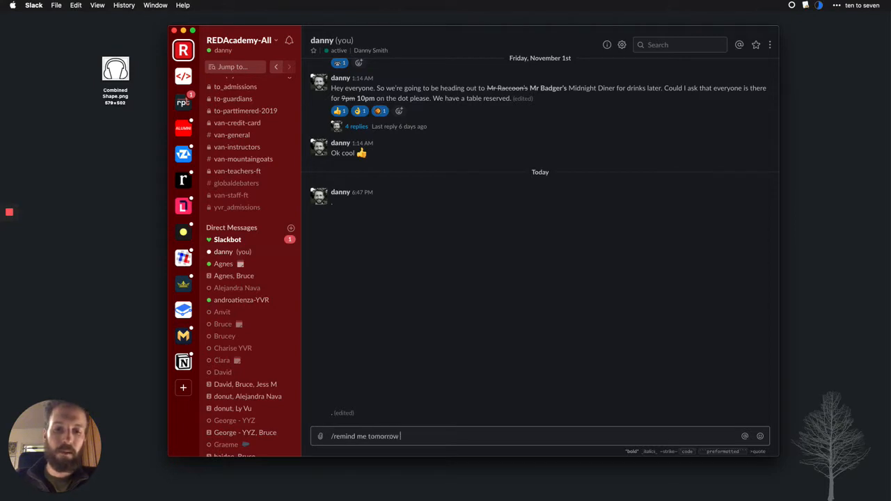
type("at 9am to")
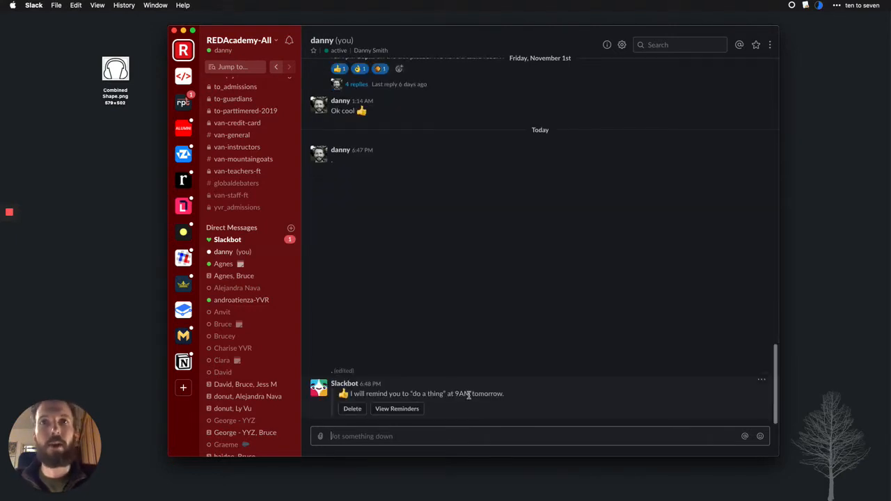
mouse_move(479, 394)
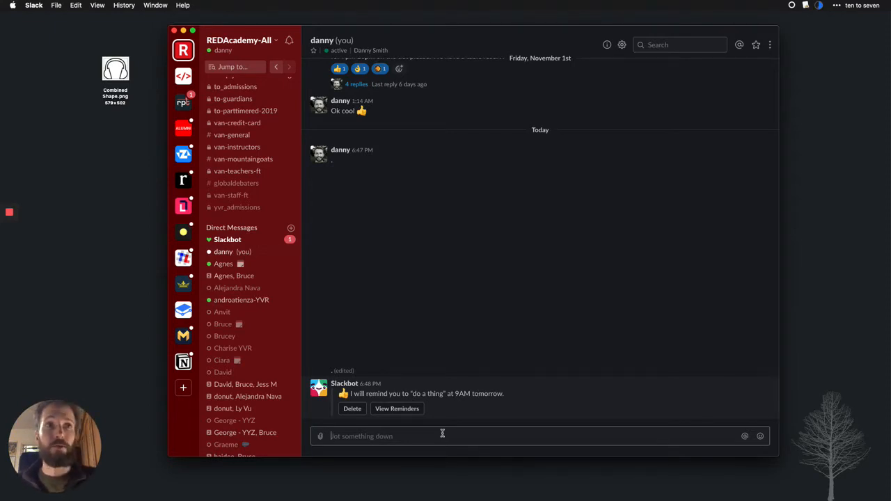
type("/remind")
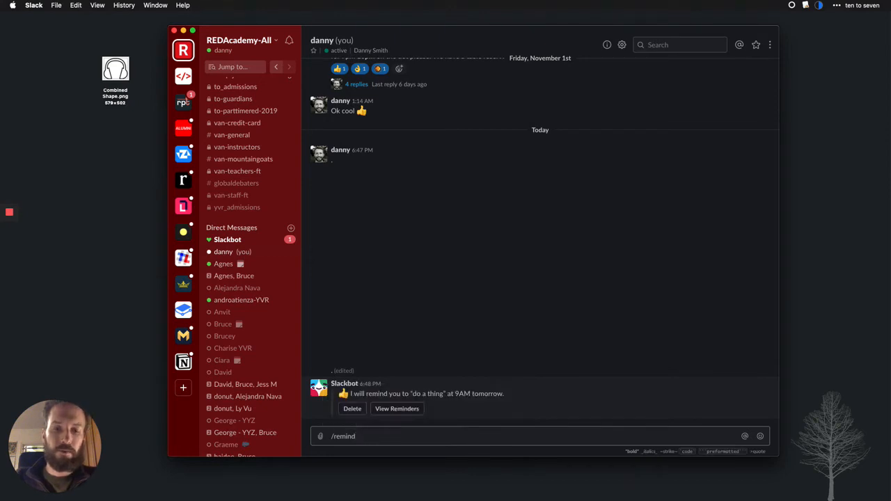
type("@Bruce")
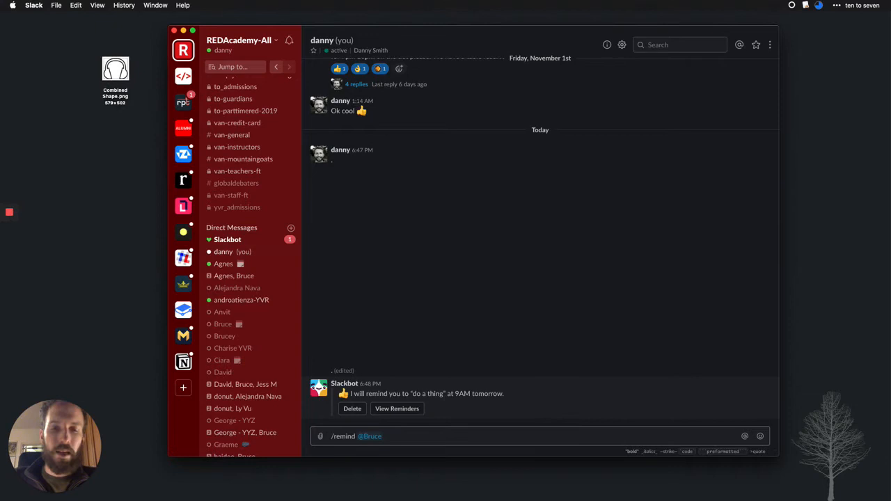
type("at 9am tom")
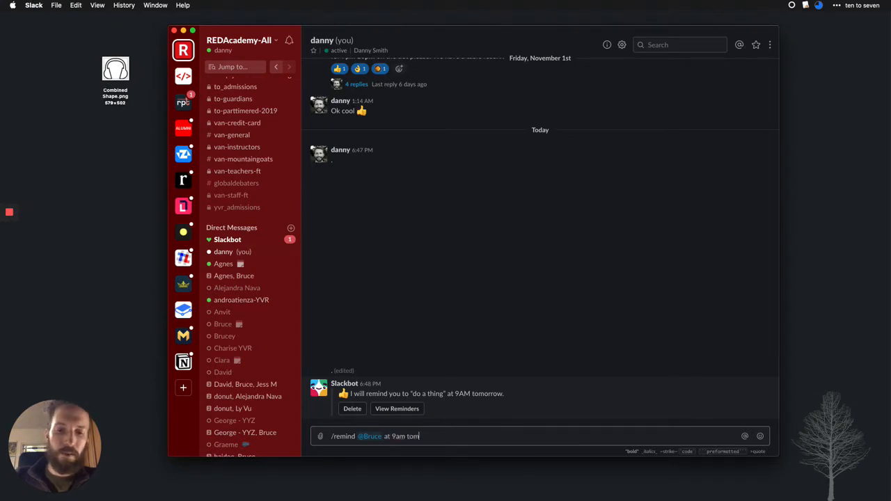
type("orrow to Call")
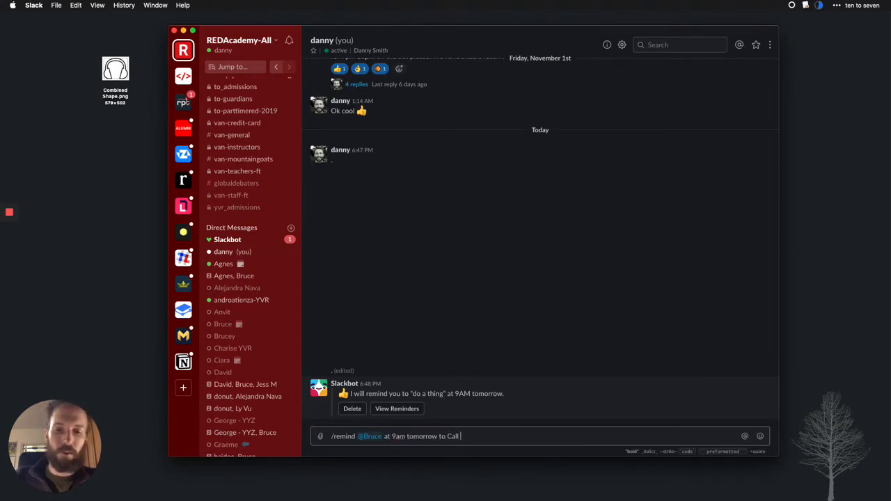
key("Return")
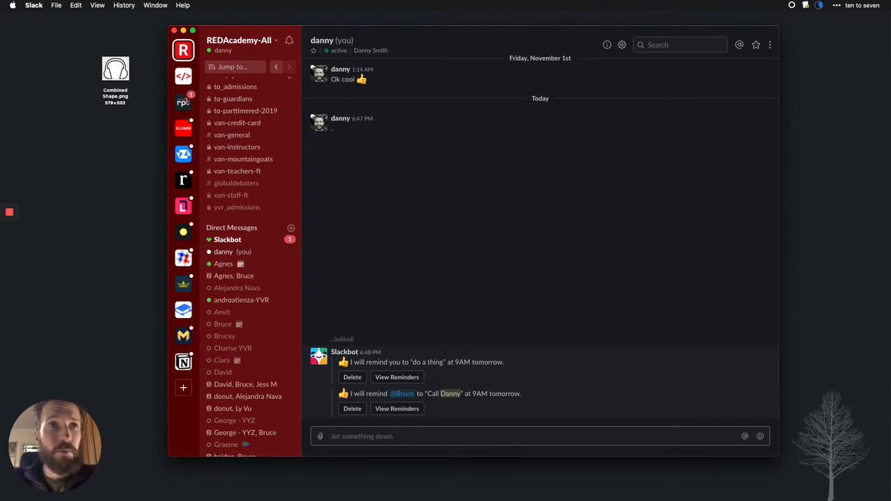
Send /remind #london at 9am on Friday to do a thing.
type("/remind")
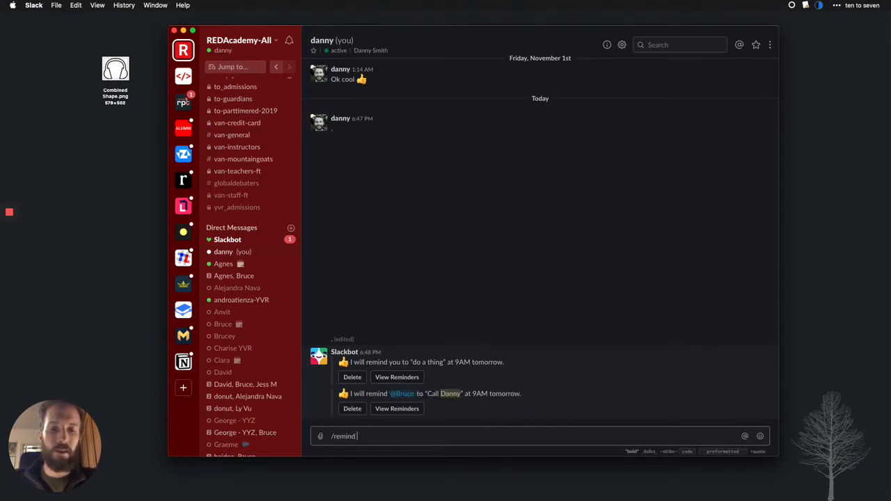
type("#london")
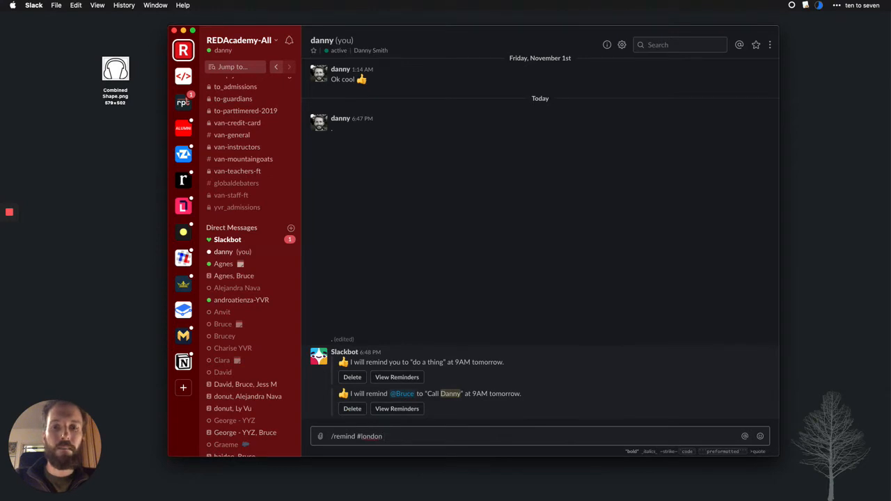
type("at 9am")
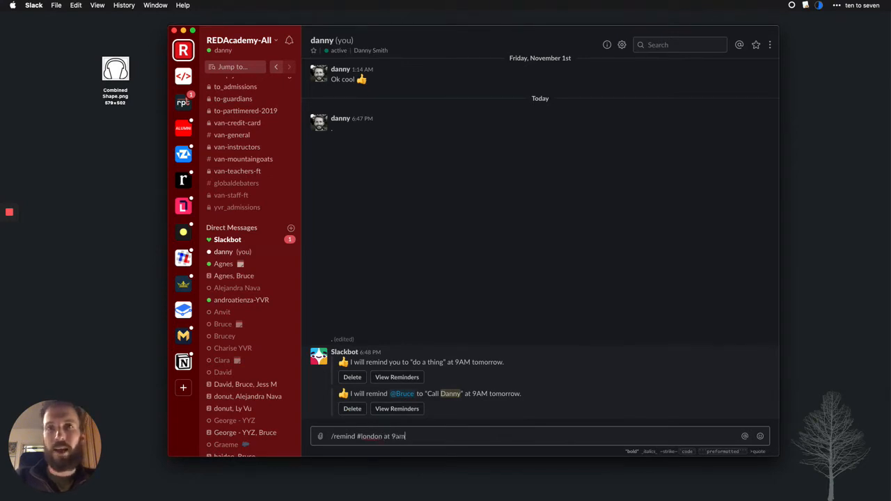
type("on F")
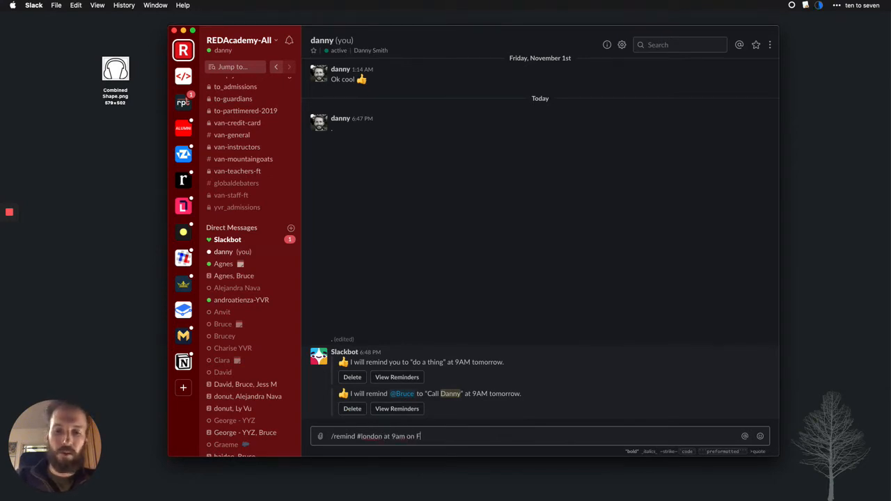
type("riday to")
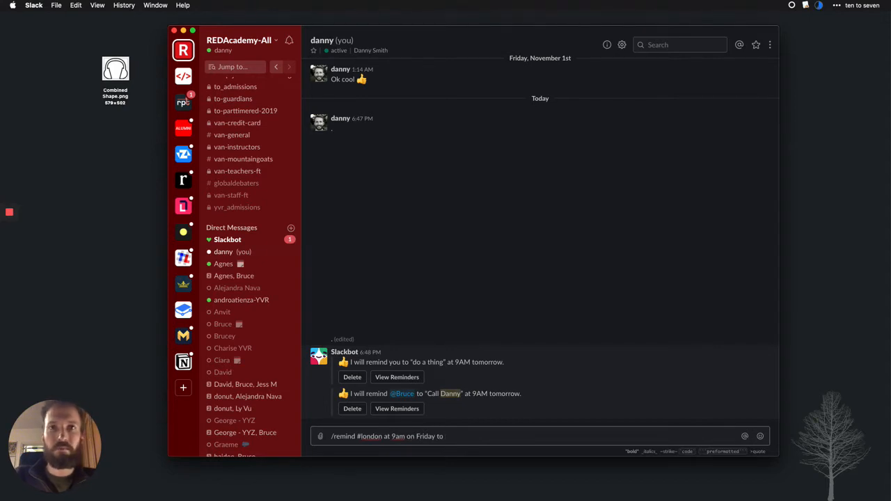
type("do")
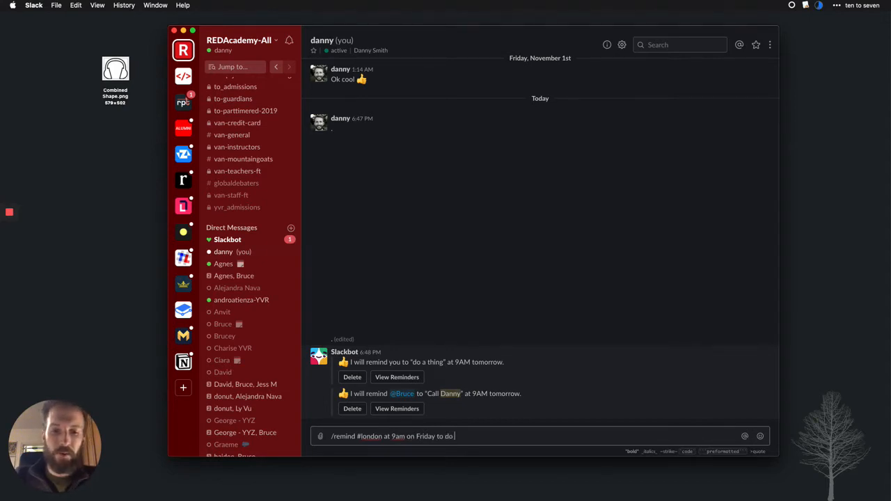
key("Return")
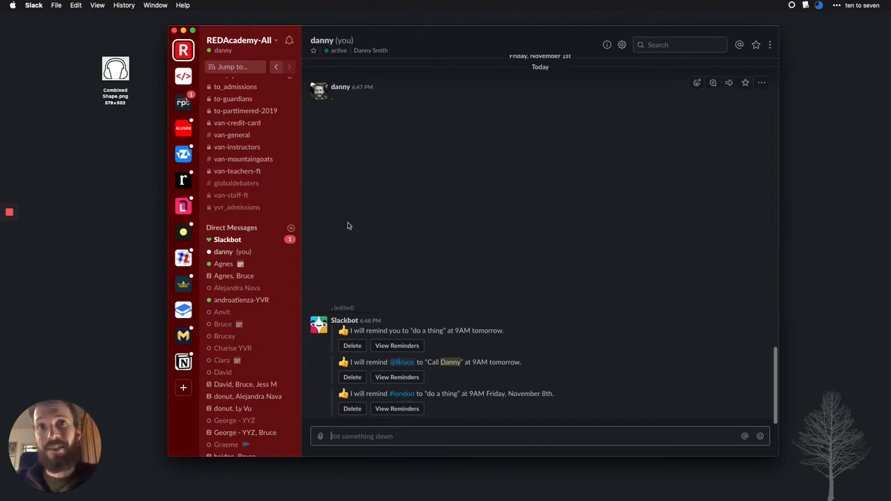
mouse_move(514, 397)
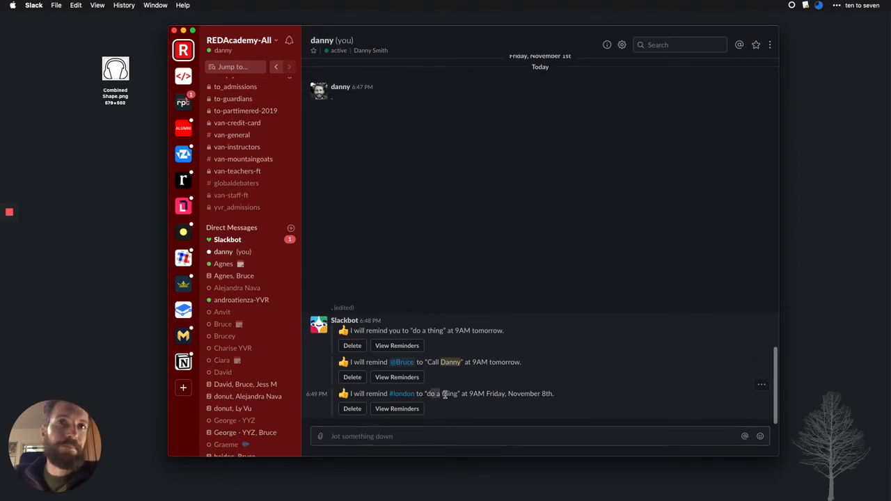
left_click(454, 436)
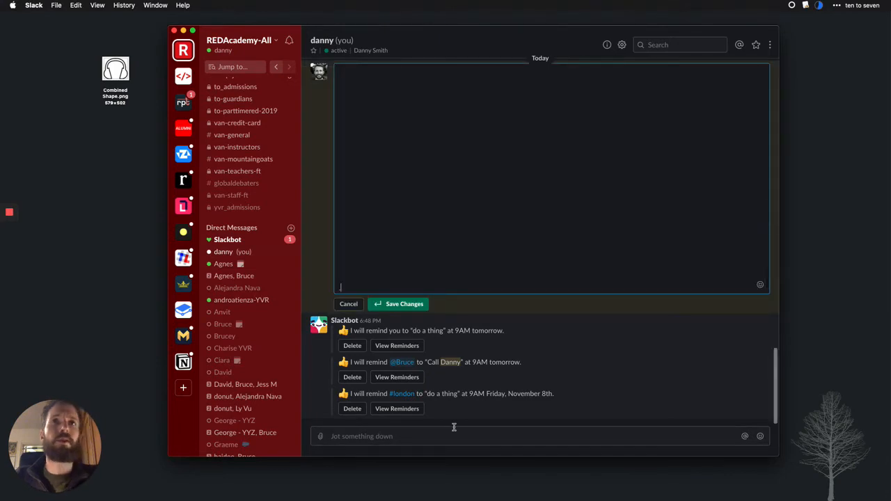
left_click(404, 304)
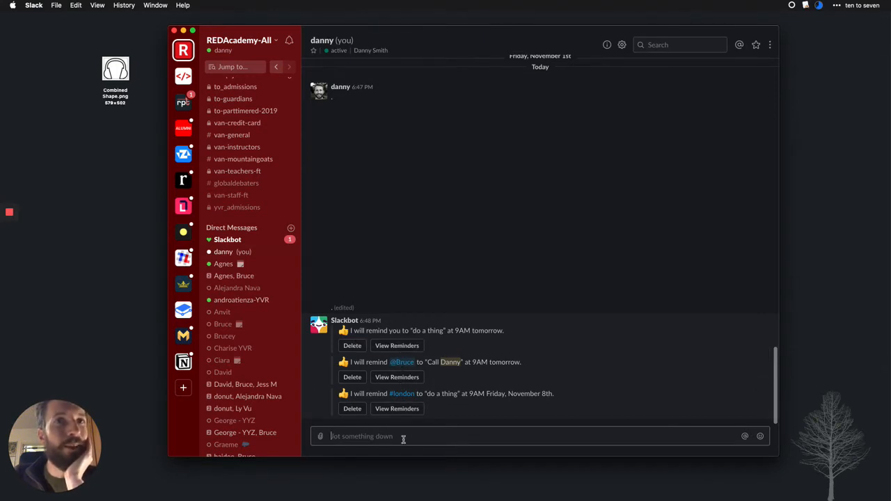
Send /remind #london to fill out weekly reflection survey at 5PM every Friday.
type("/r")
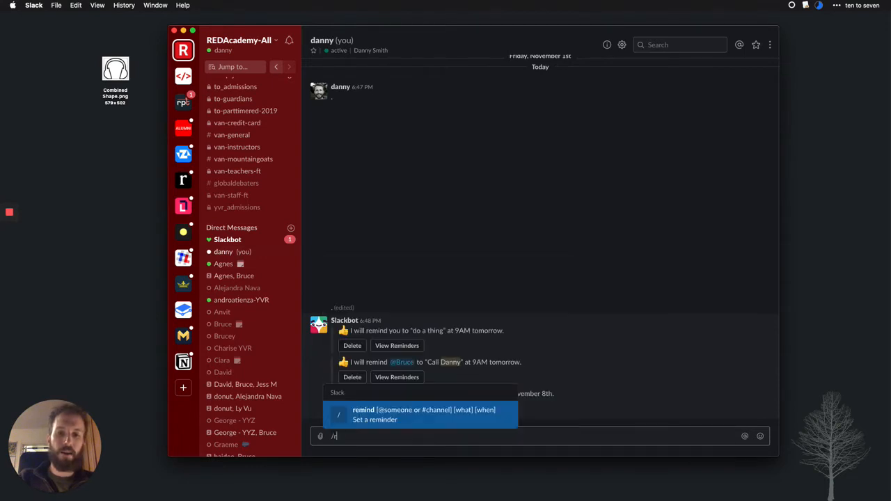
type("/remind #london")
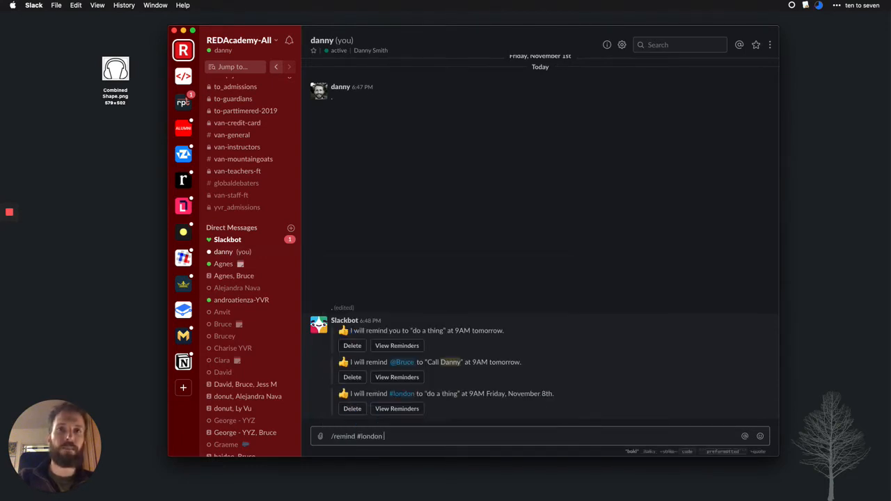
type("to")
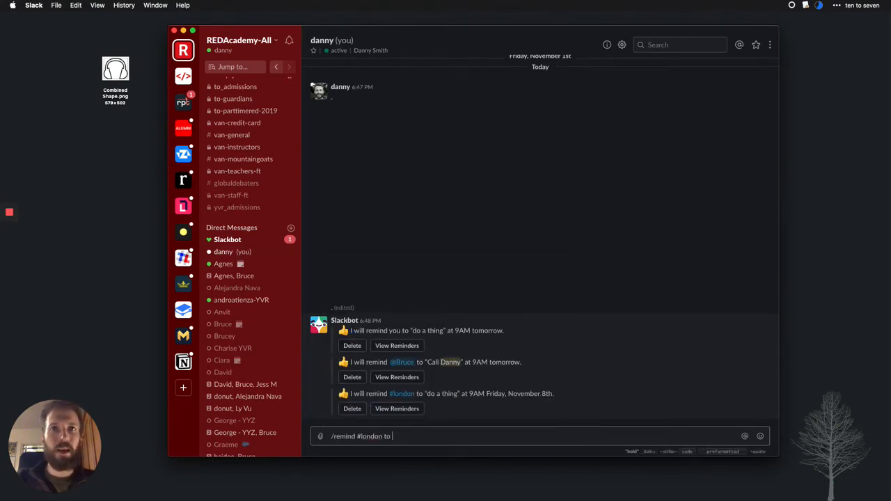
type("fill out weekl")
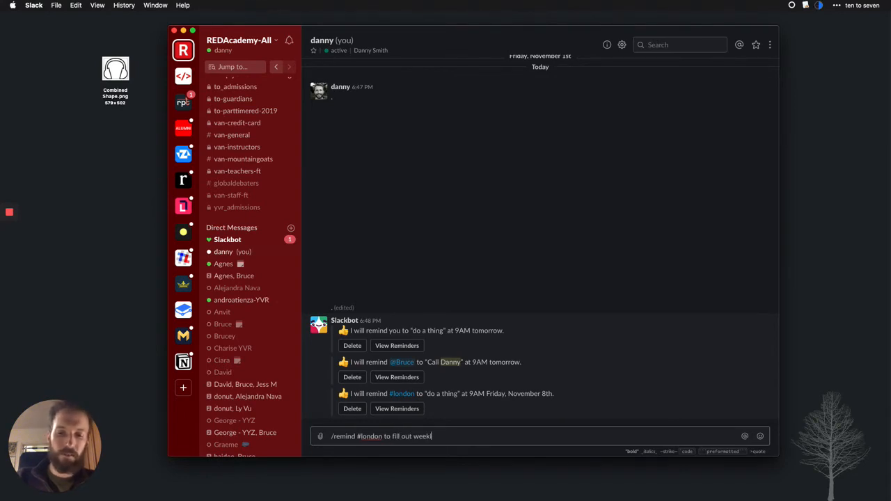
type("y reflection survey at 5p")
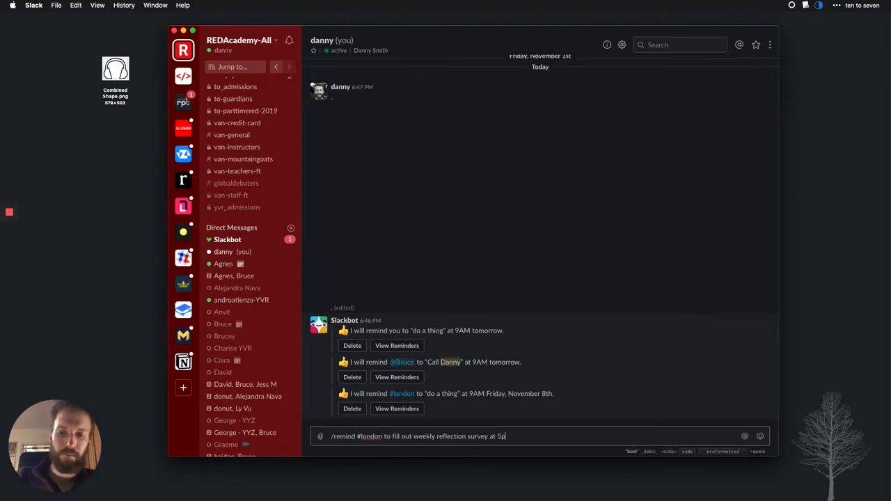
type("m every Frid")
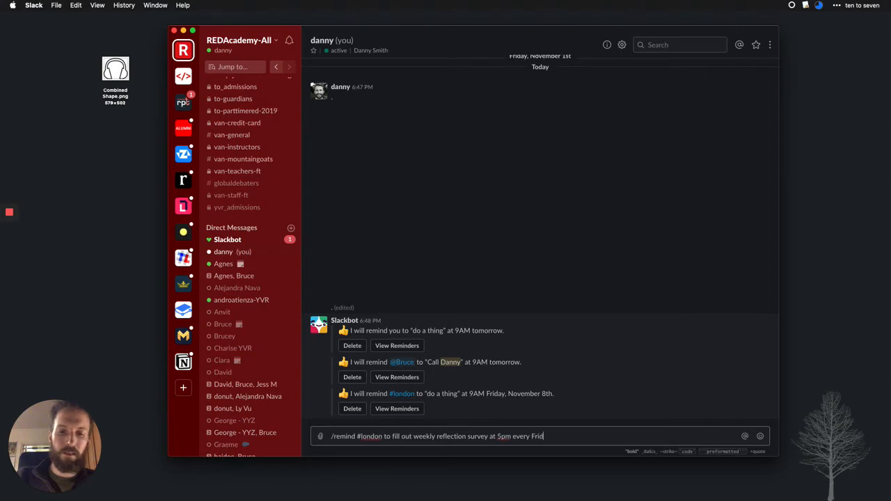
type("ay")
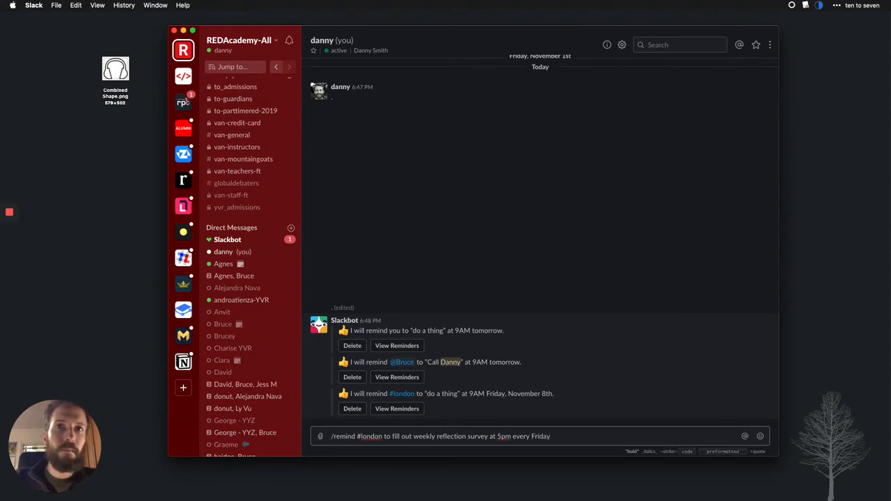
key("Return")
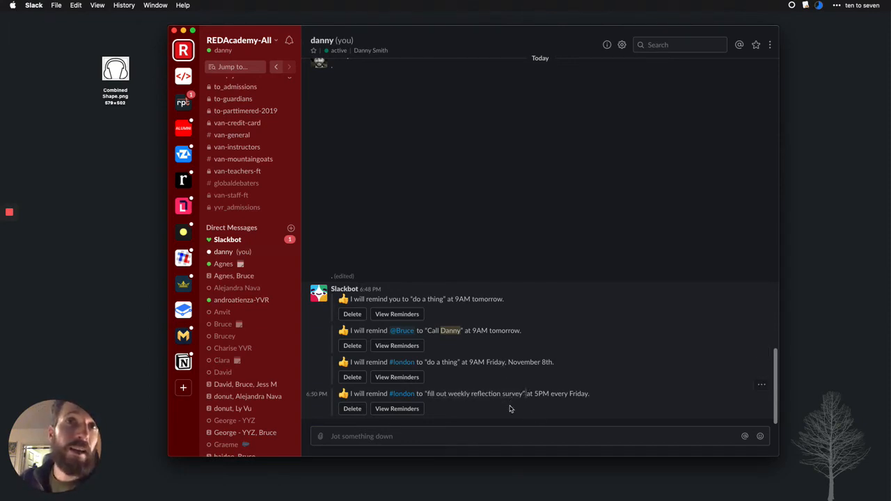
mouse_move(564, 394)
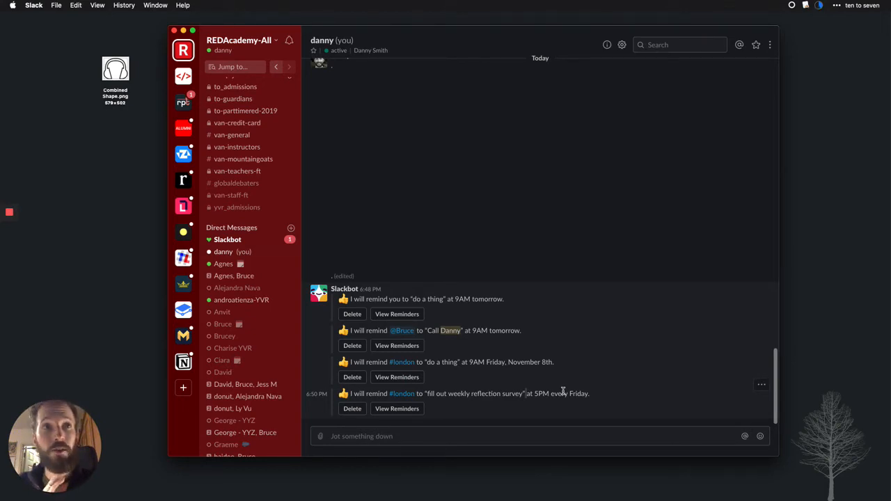
mouse_move(459, 401)
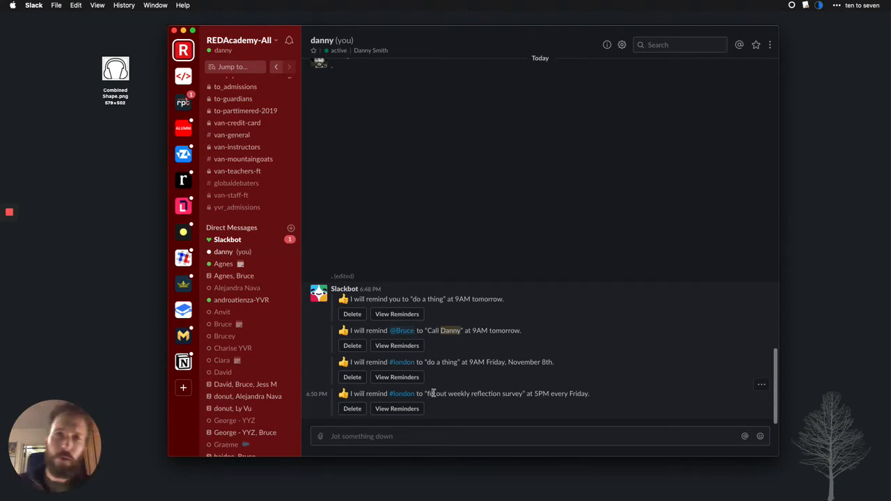
mouse_move(369, 302)
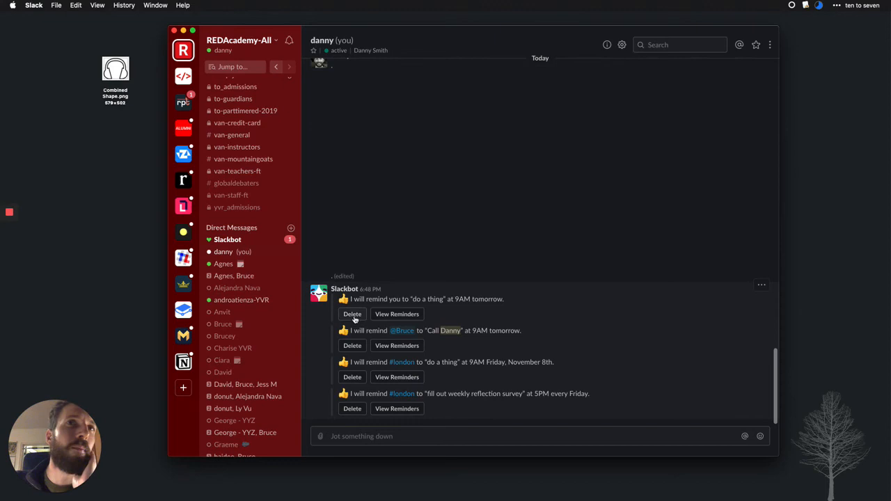
Delete the Call Danny, #london do a thing, and weekly reflection survey reminders.
left_click(352, 314)
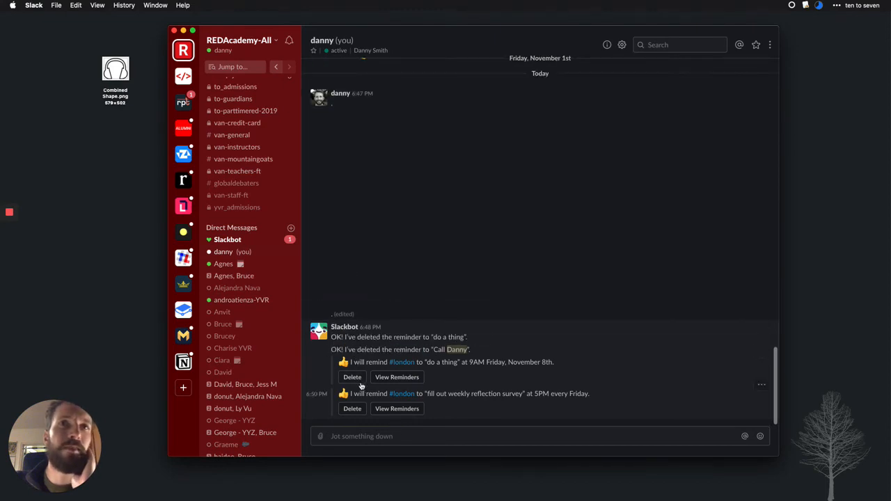
left_click(353, 376)
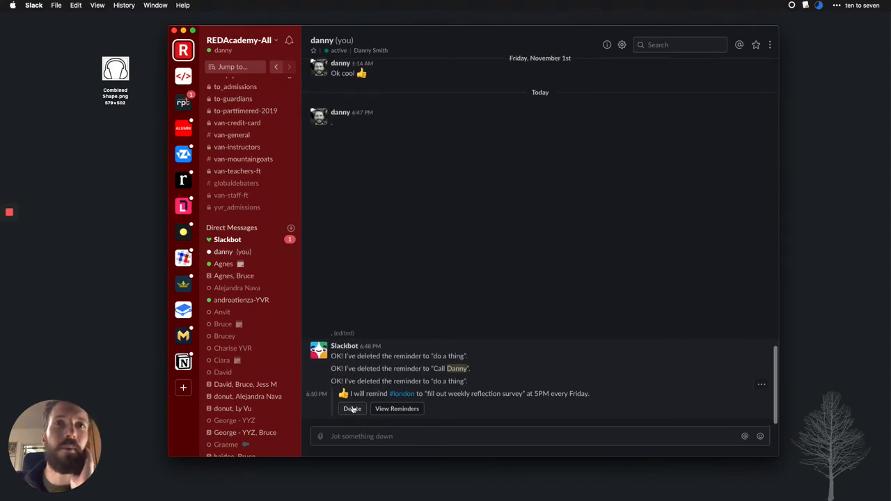
left_click(352, 409)
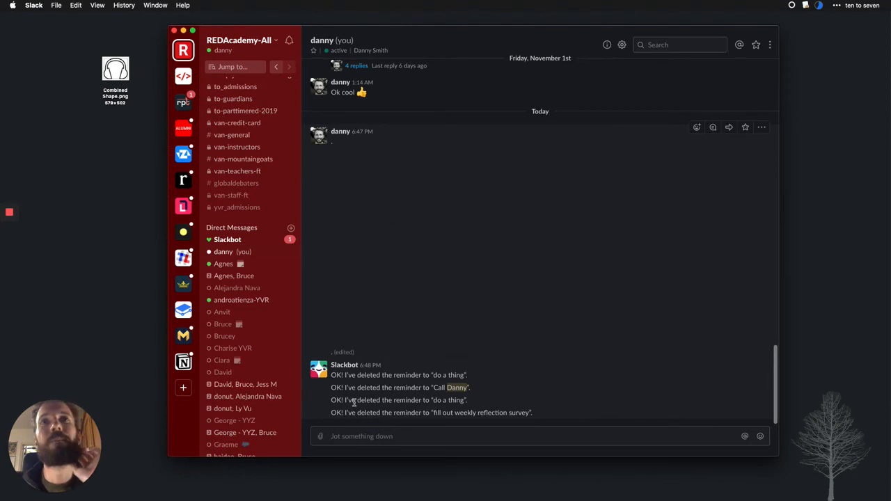
mouse_move(247, 324)
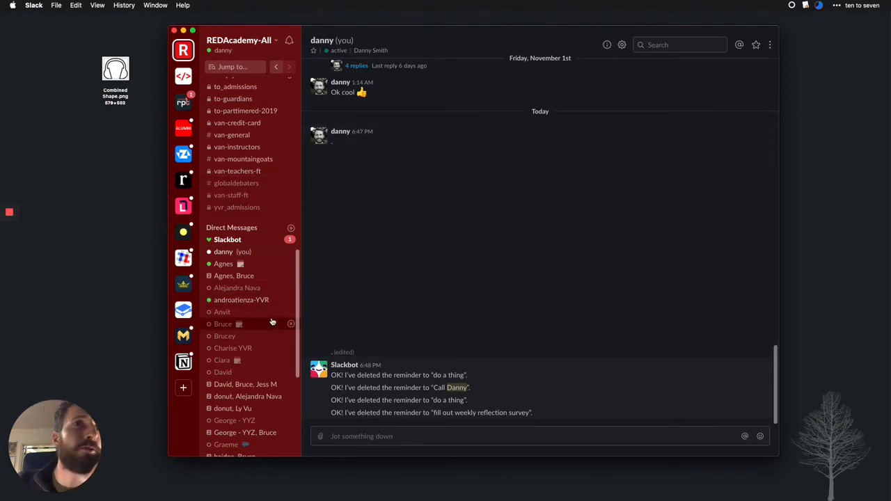
Set a reminder on the Hey everyone dinner message for next week.
scroll("up", 3)
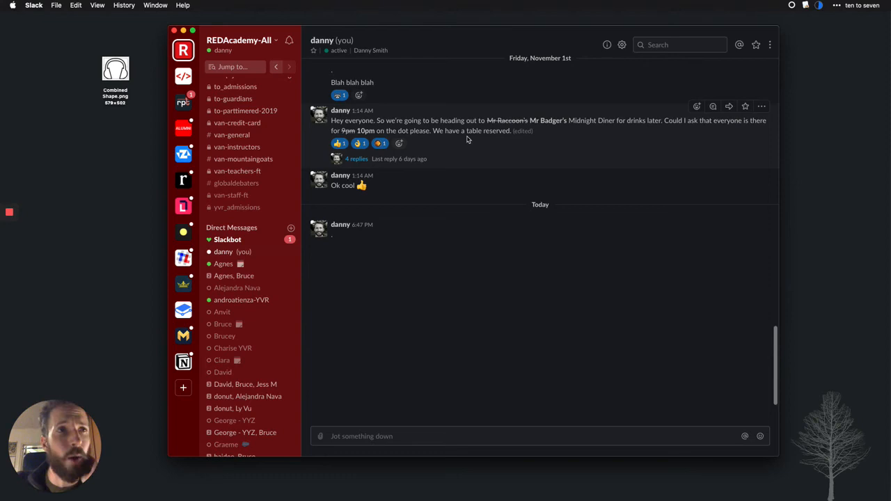
left_click(762, 106)
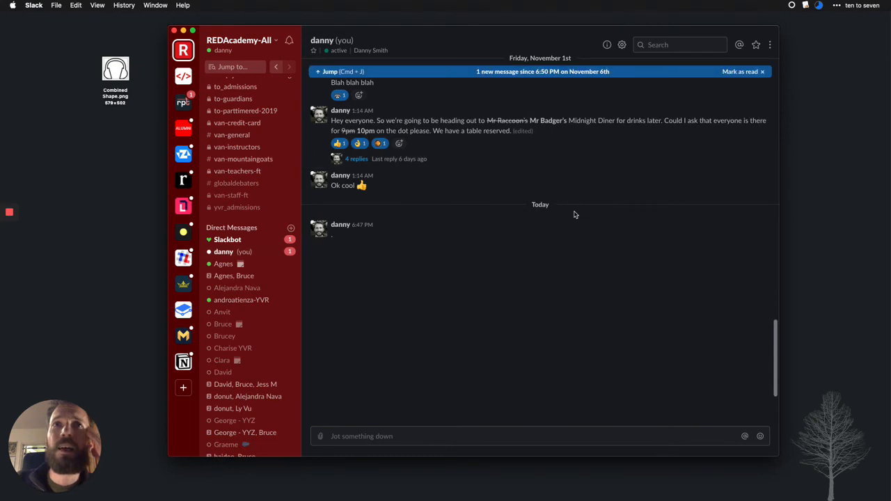
mouse_move(521, 158)
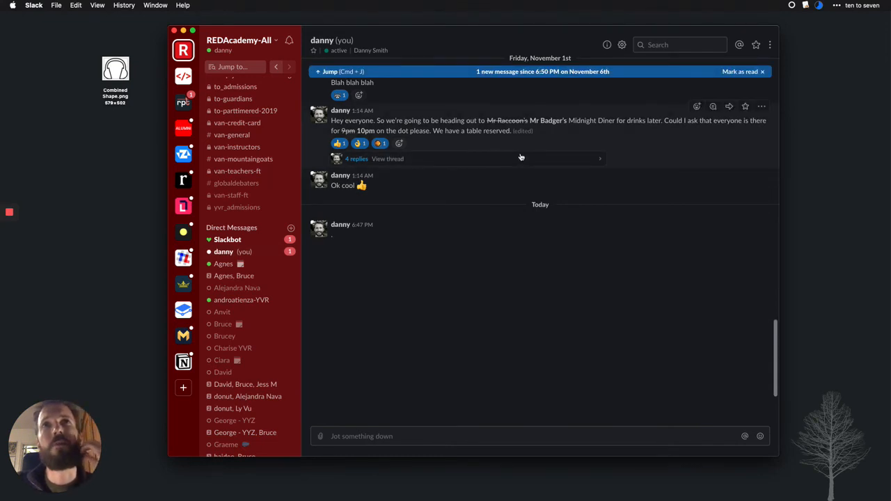
mouse_move(472, 94)
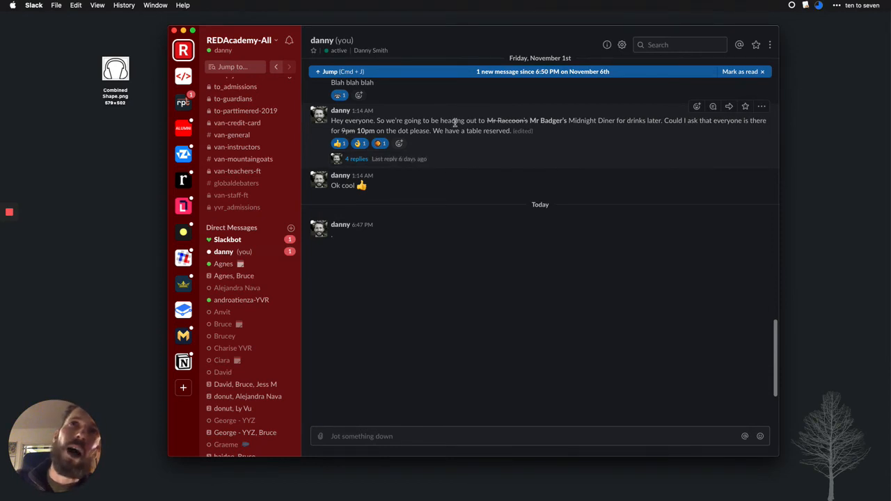
scroll("down", 3)
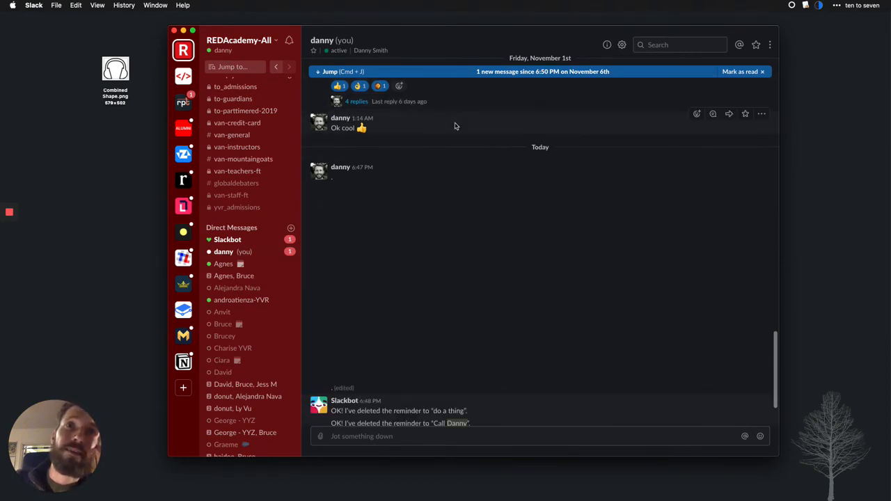
scroll("down", 3)
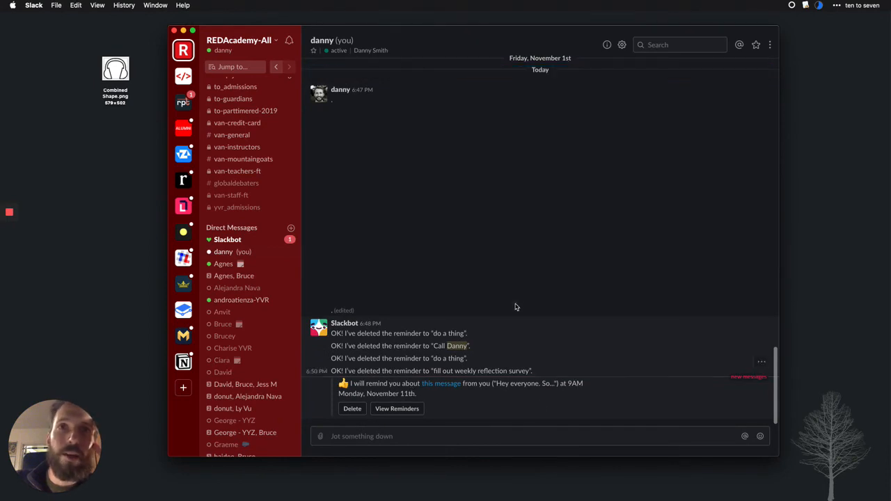
scroll("up", 3)
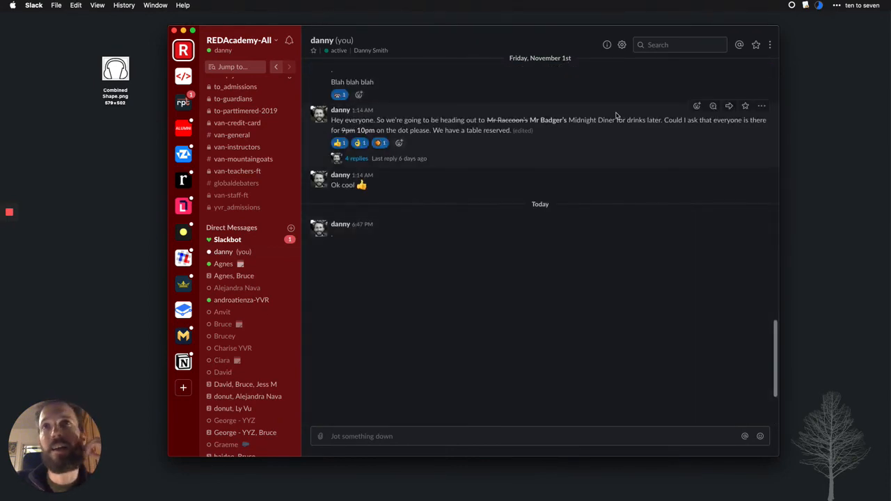
mouse_move(520, 107)
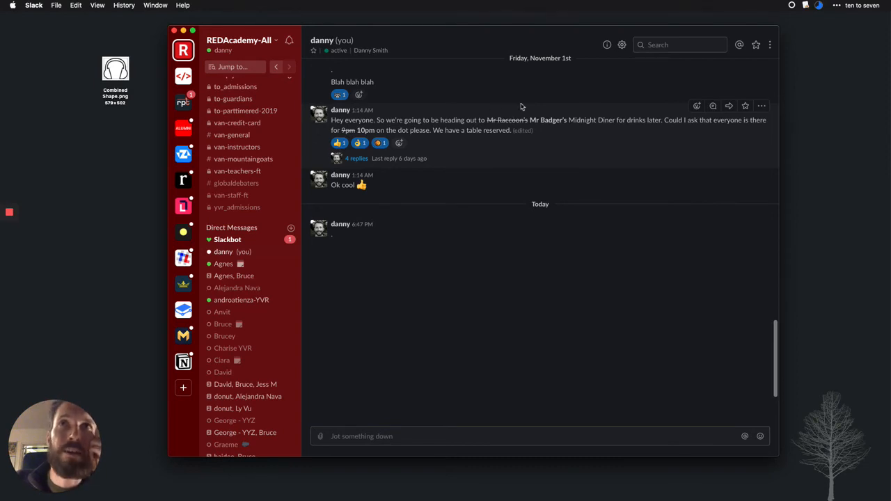
mouse_move(493, 147)
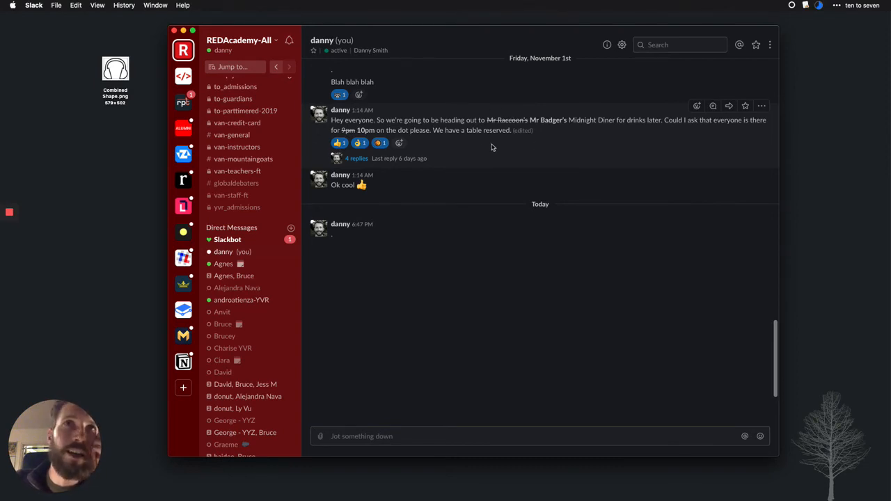
mouse_move(465, 140)
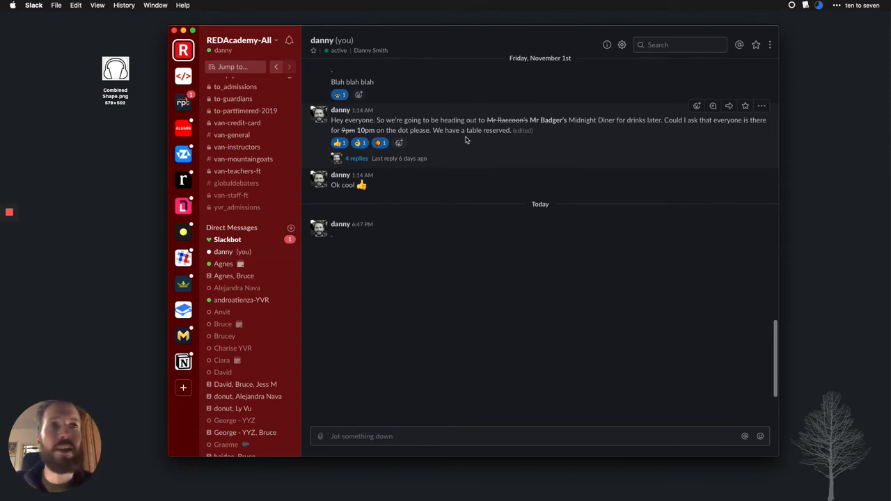
Open the 4 replies thread on the dinner message.
left_click(356, 158)
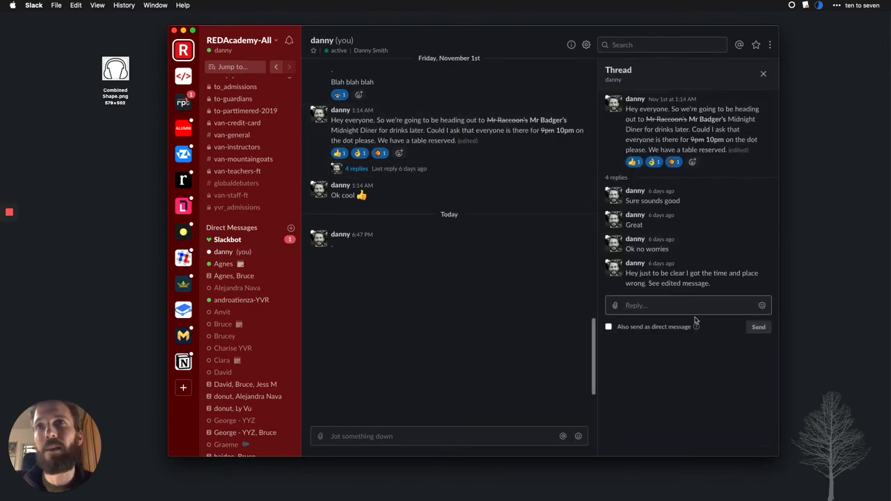
mouse_move(681, 169)
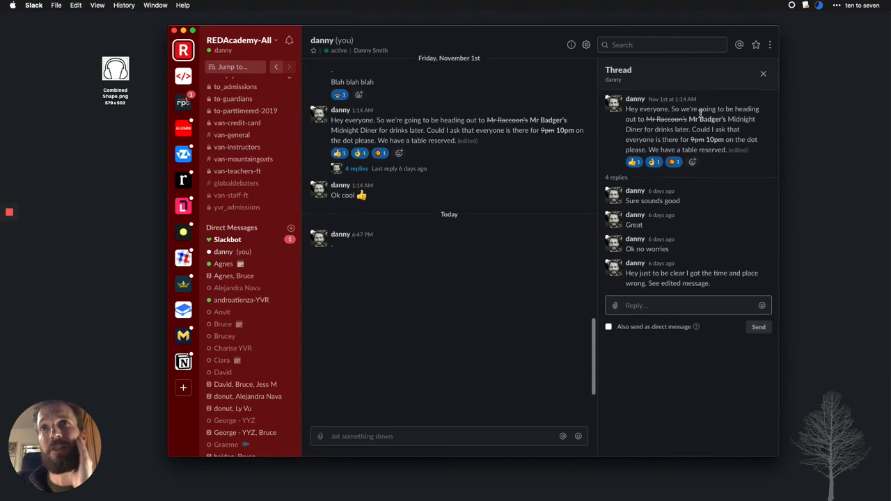
mouse_move(693, 130)
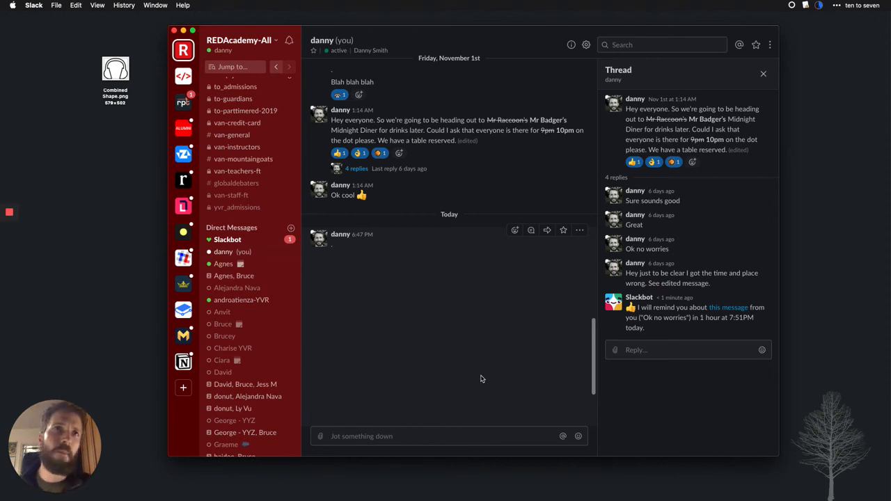
mouse_move(538, 221)
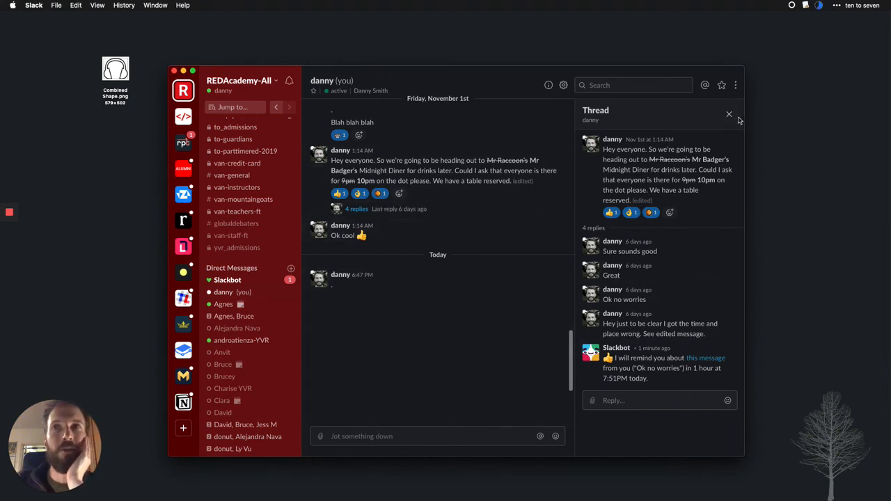
mouse_move(729, 114)
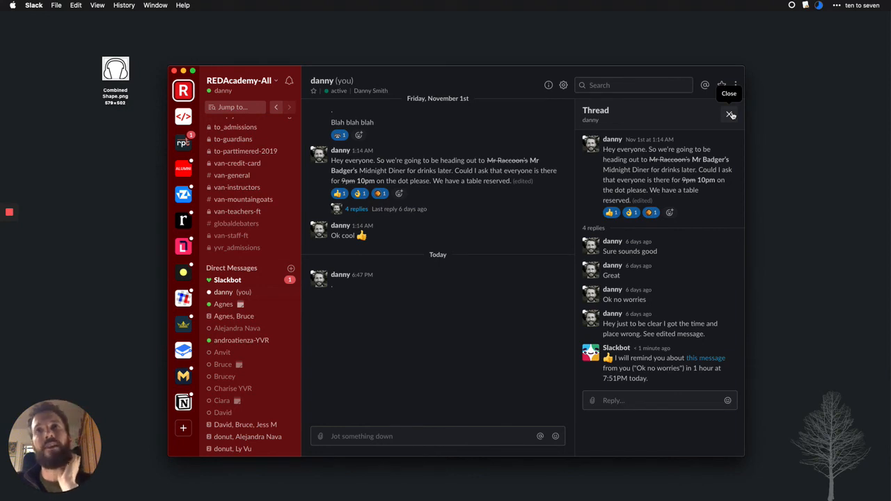
mouse_move(711, 140)
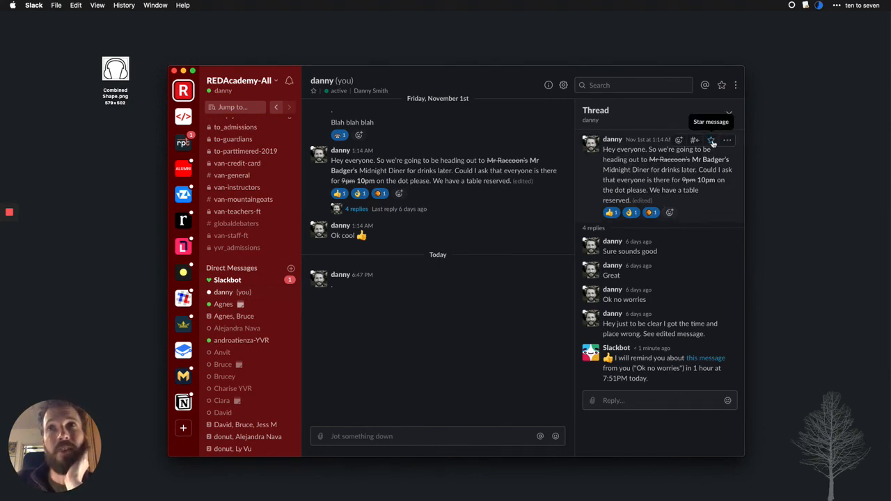
mouse_move(722, 85)
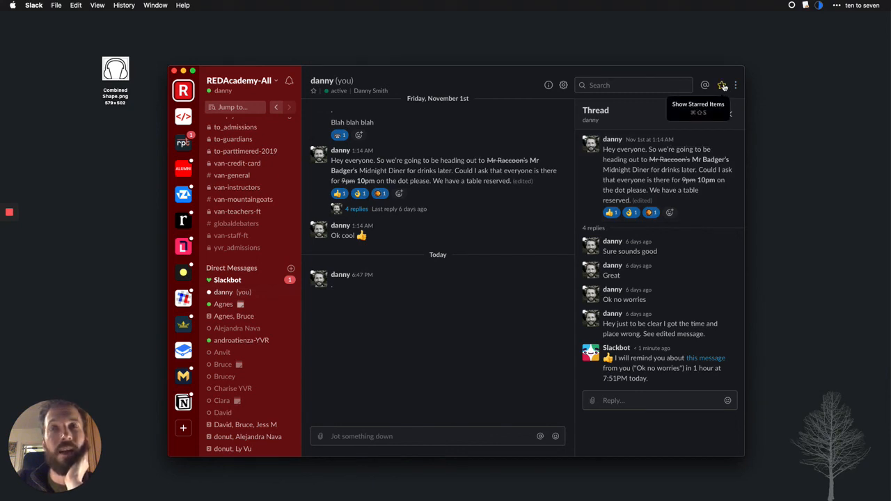
mouse_move(540, 221)
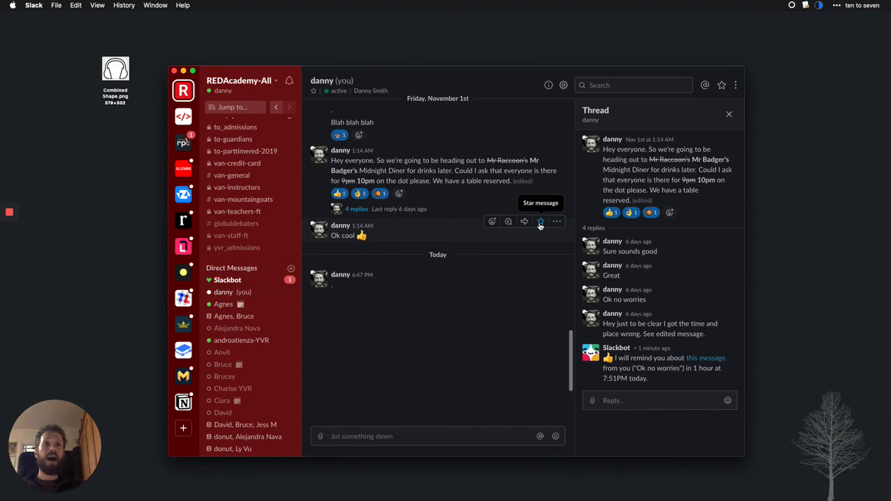
mouse_move(157, 341)
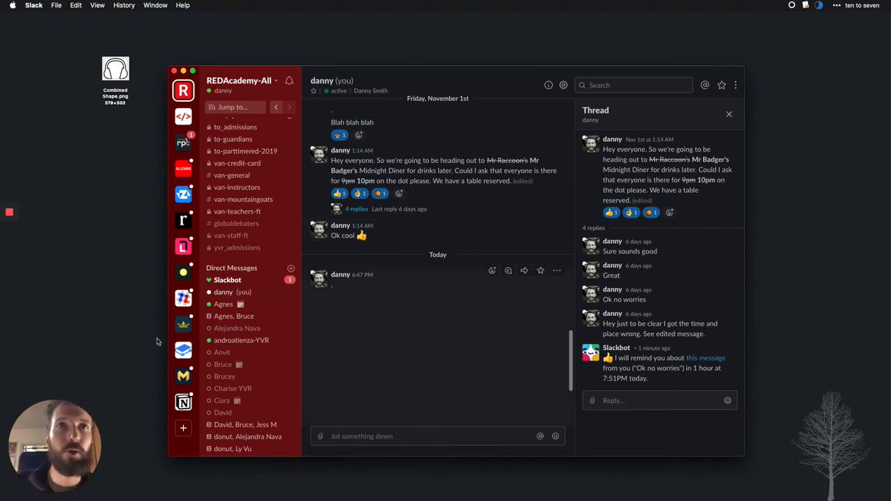